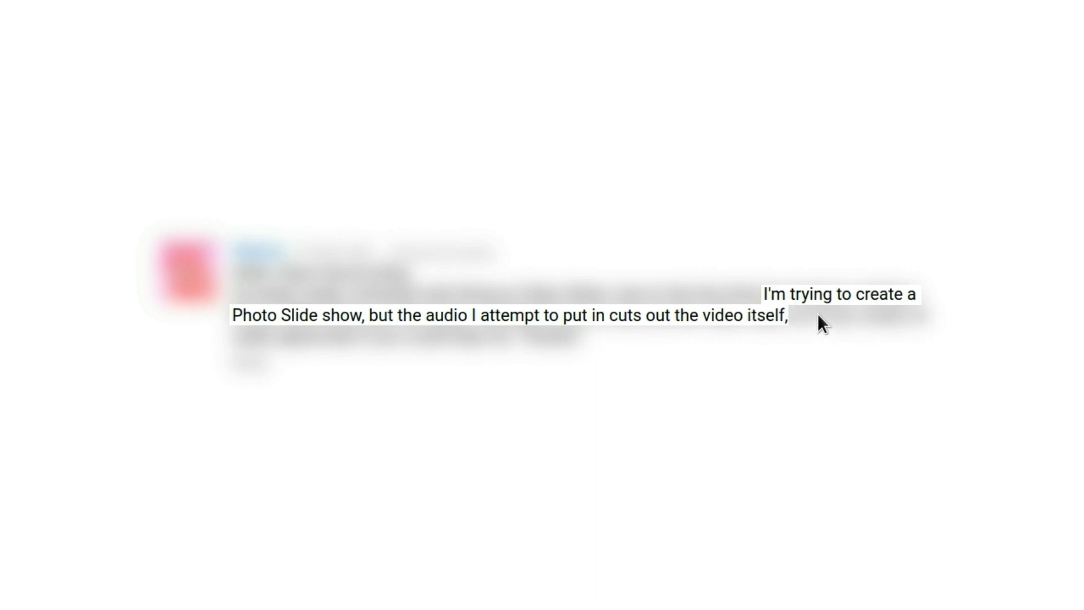
mouse_move(353, 343)
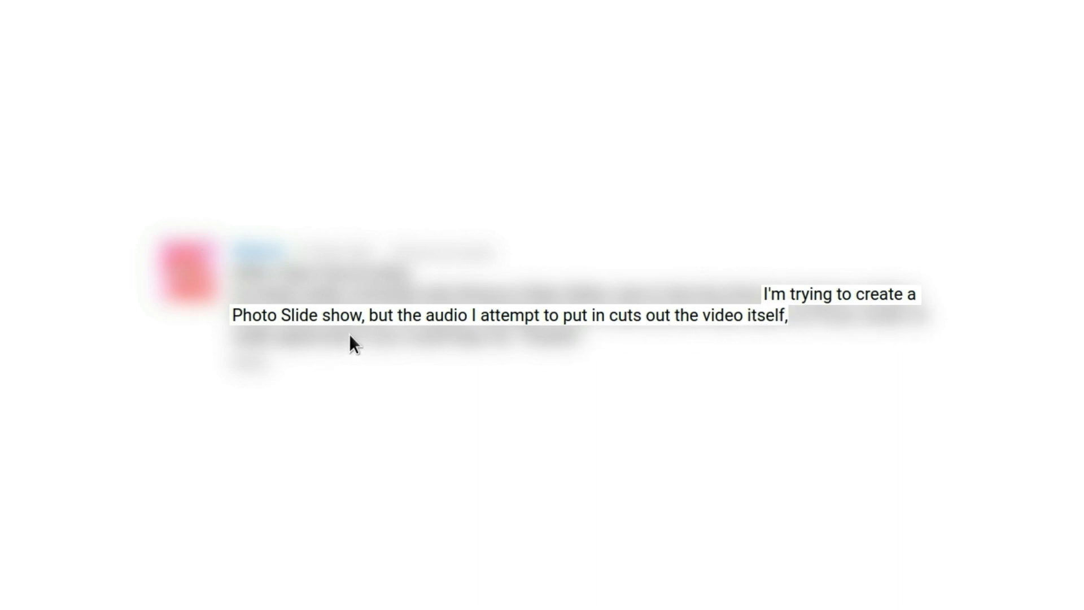
mouse_move(663, 352)
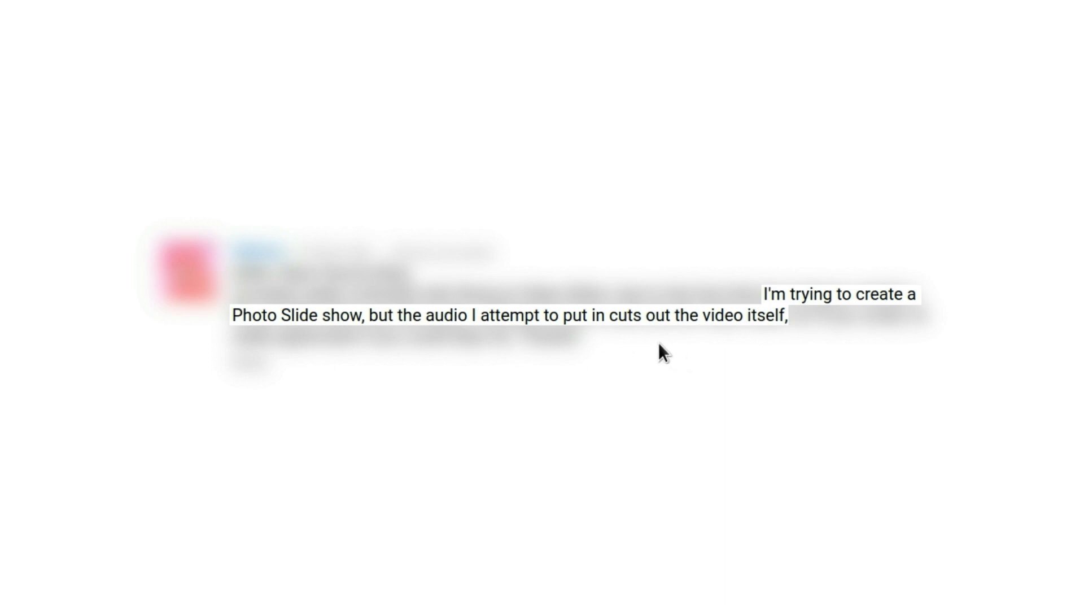
Bring up the View menu listing the panels that can be shown
click(82, 6)
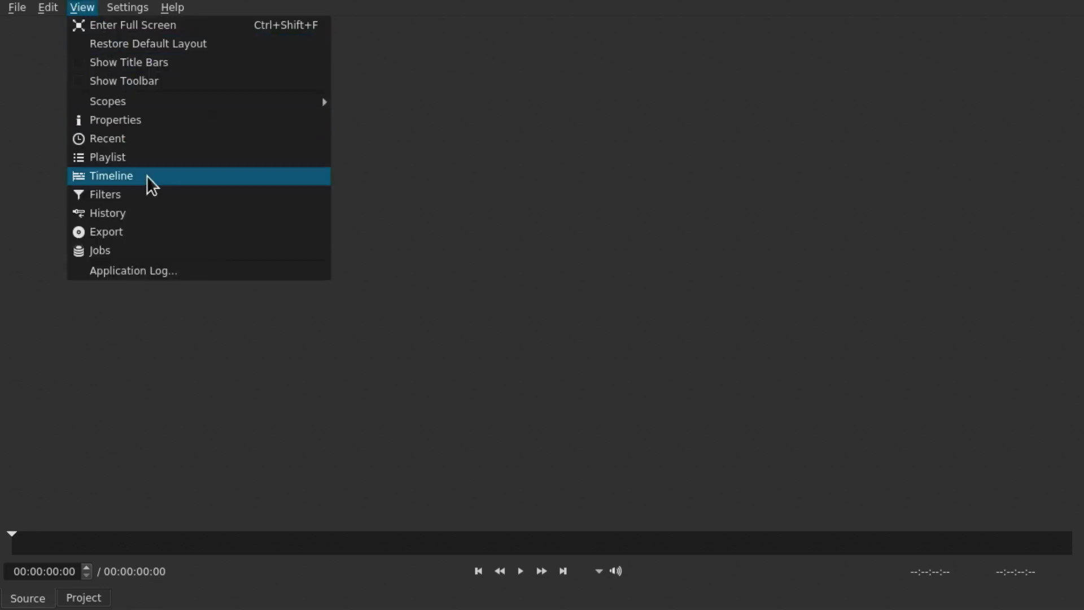
Show the timeline and undo the mp3 overwrite so V1 keeps only the crossfaded photos
click(112, 176)
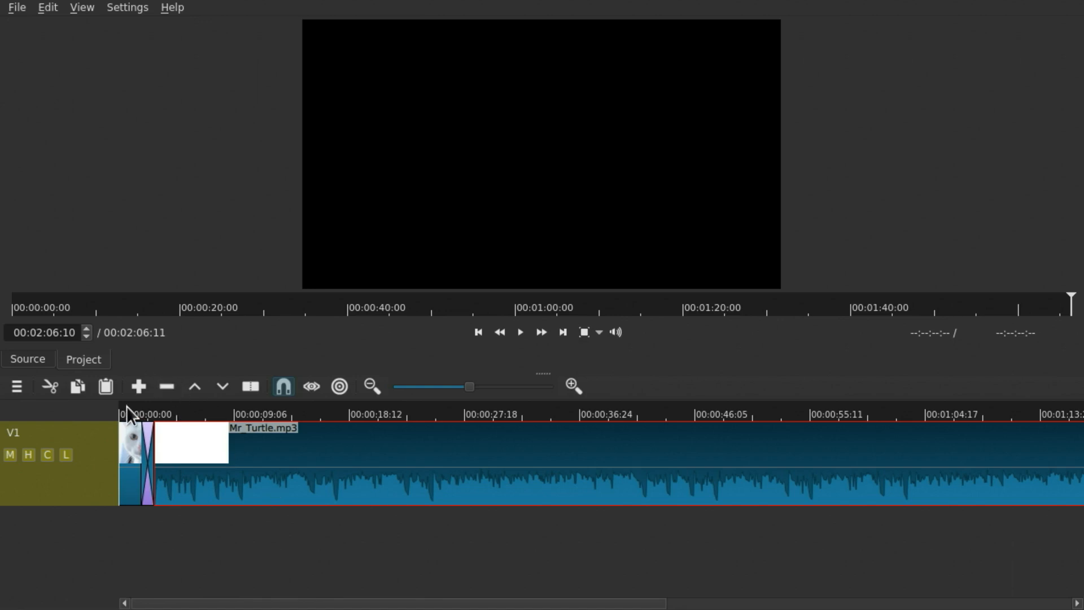
click(47, 7)
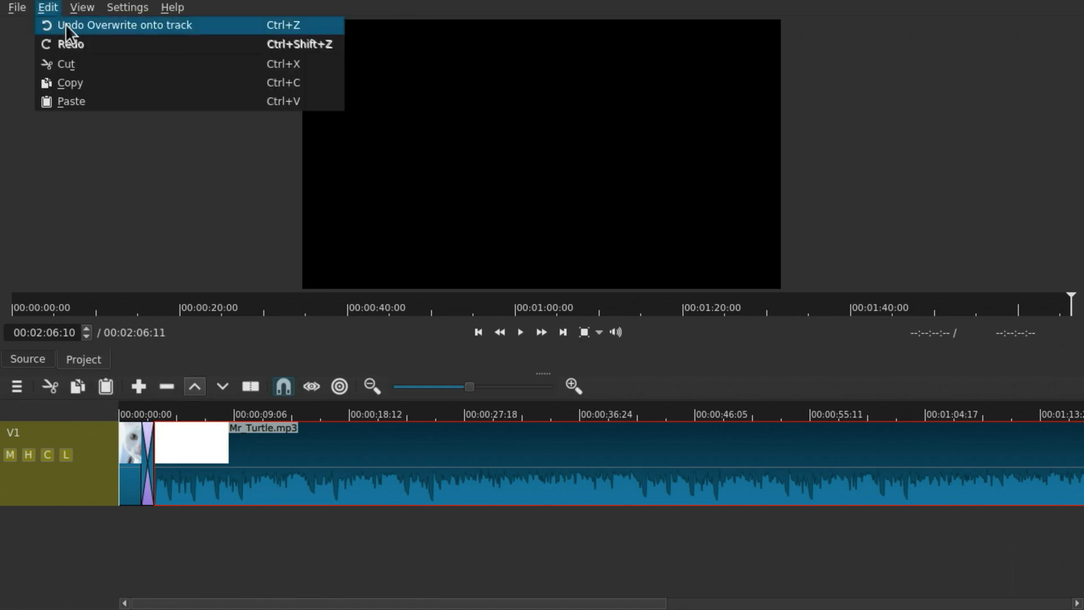
click(123, 25)
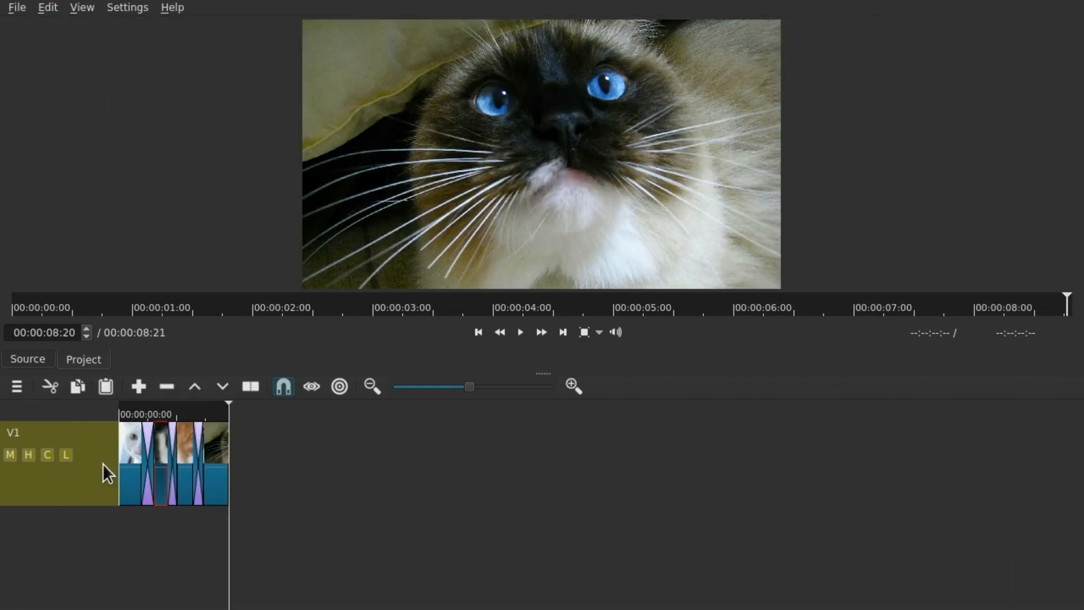
Add an A1 audio track from the V1 header menu for the Mr_Turtle.mp3 music
right_click(56, 469)
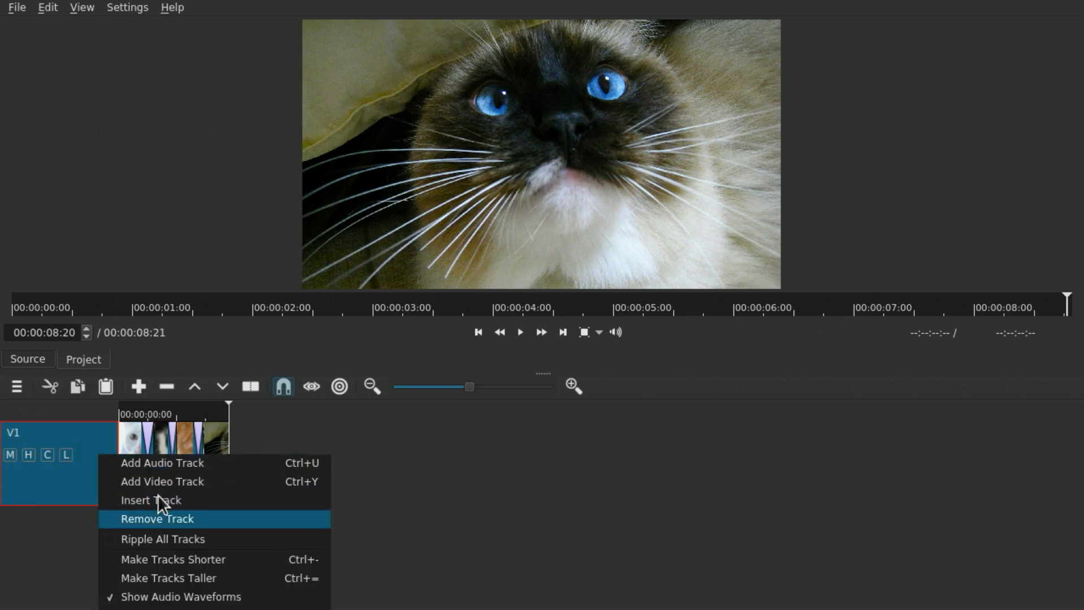
click(161, 463)
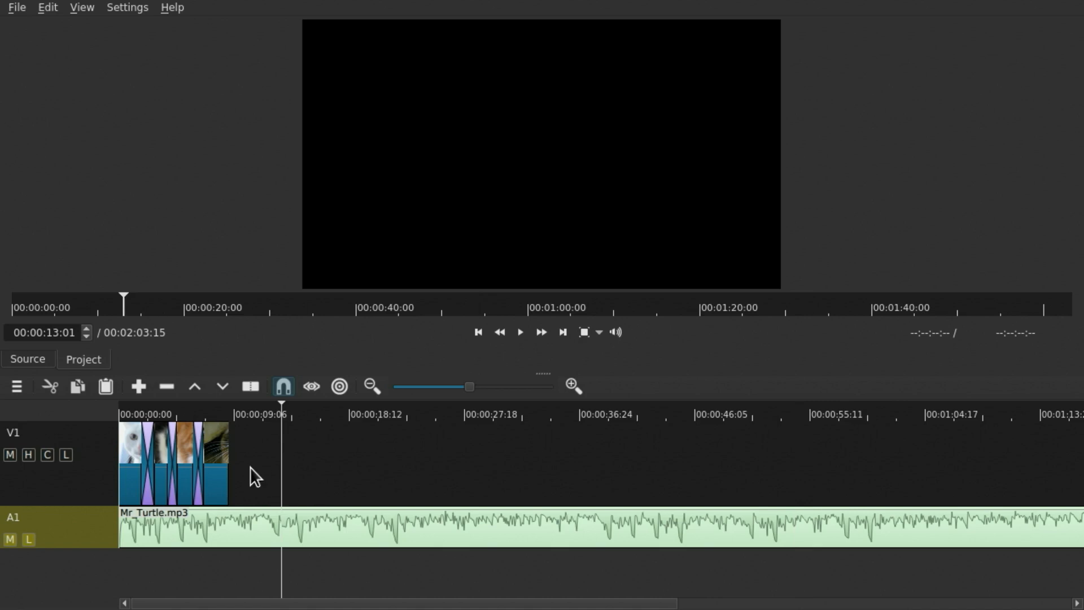
Split the Mr_Turtle music at the photos' end and remove the leftover part
click(228, 514)
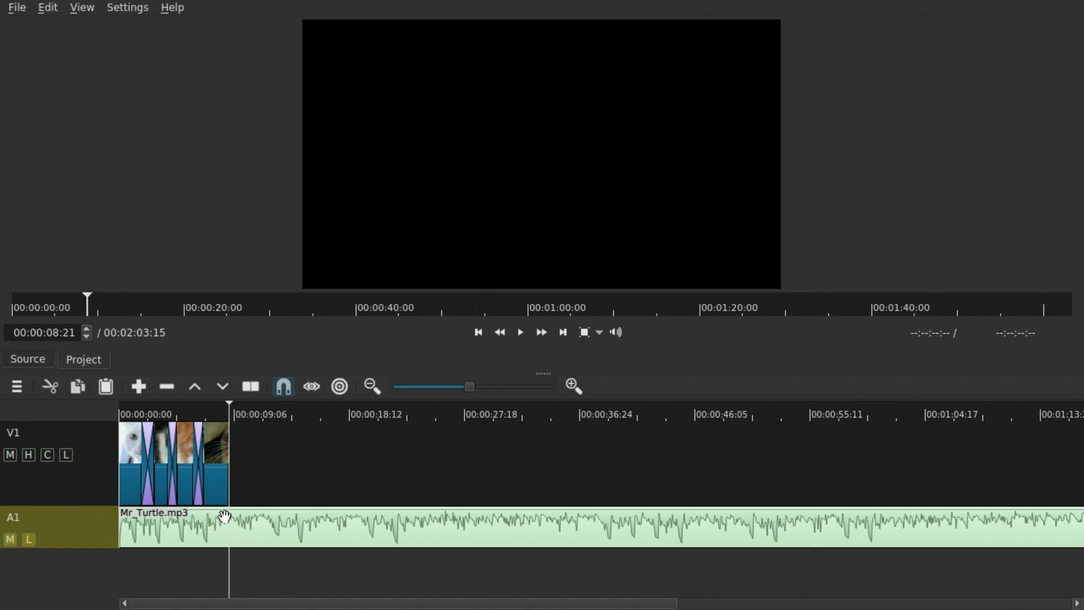
mouse_move(262, 429)
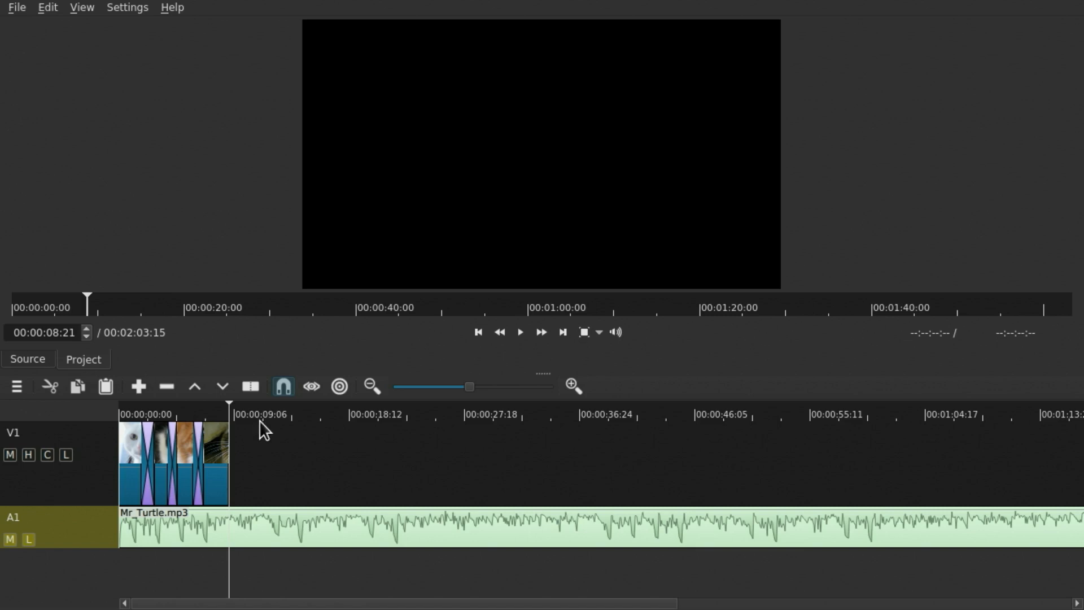
mouse_move(251, 387)
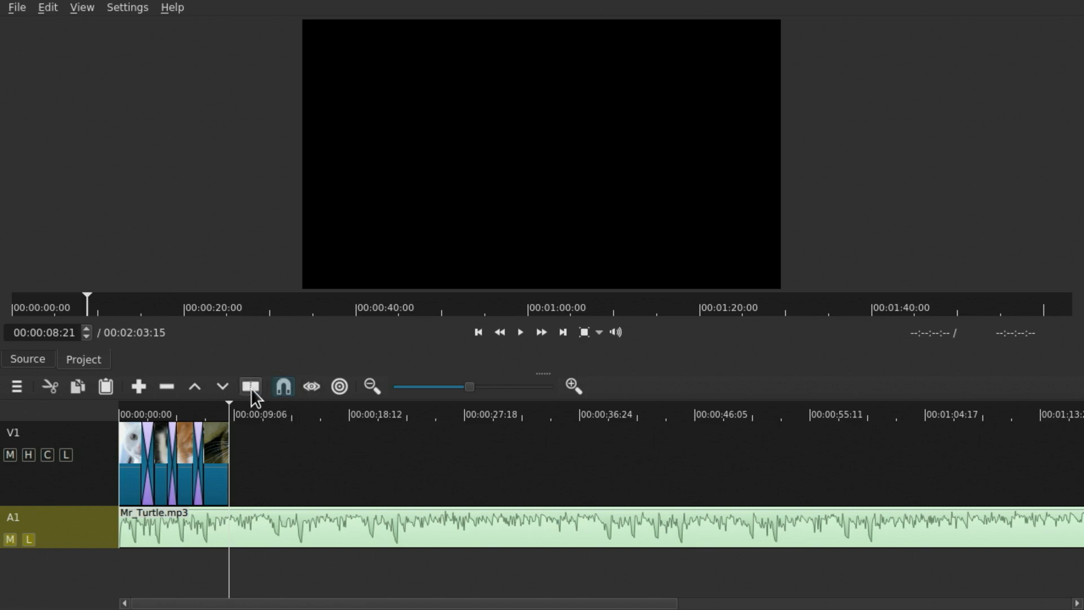
mouse_move(250, 386)
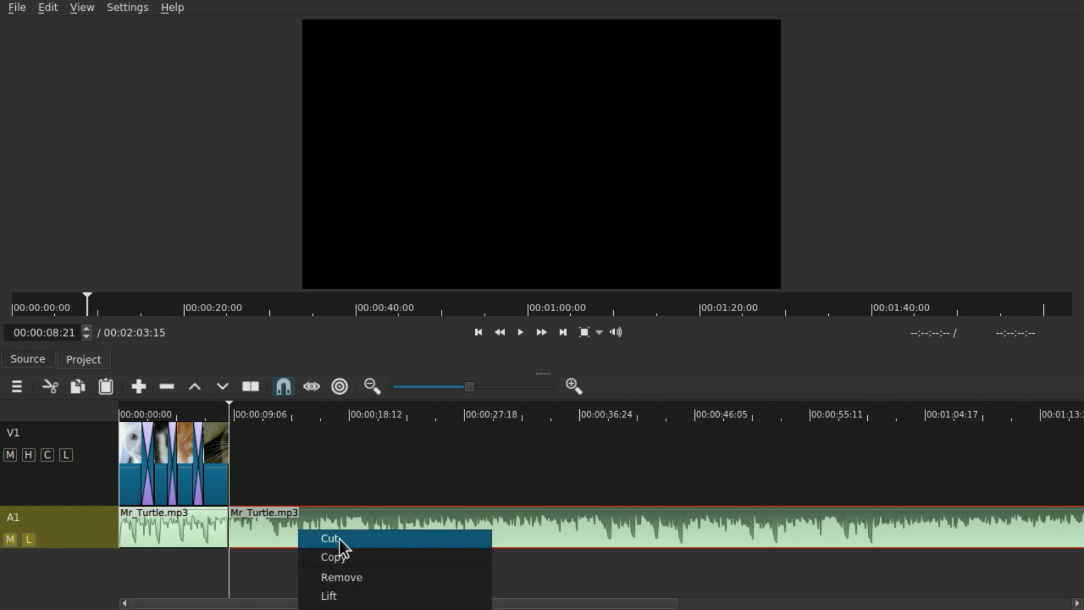
click(332, 537)
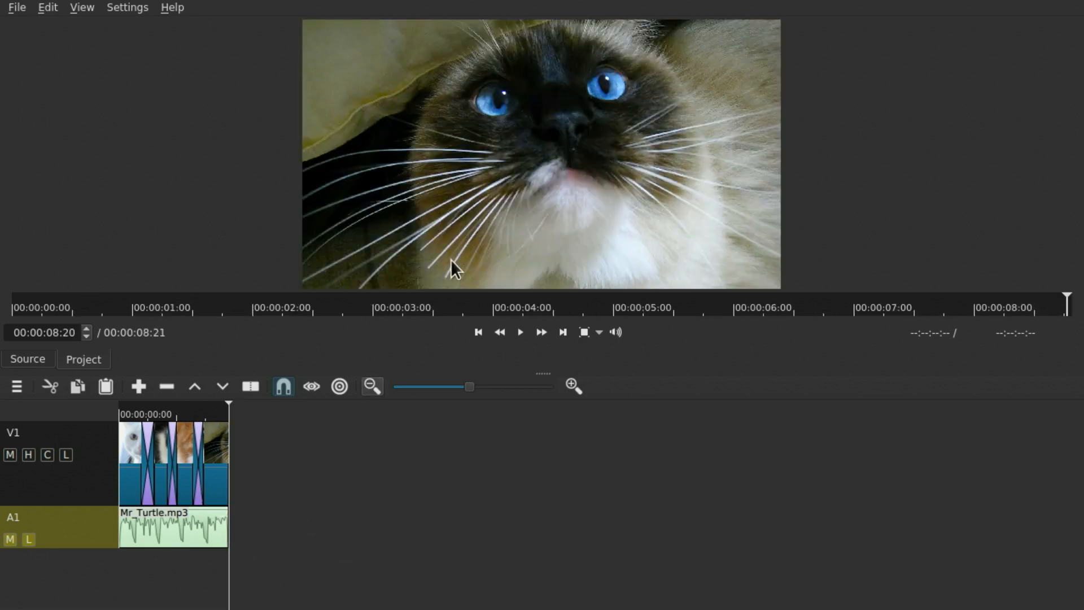
Show the Filters panel and apply Fade Out Audio to the A1 music clip
click(81, 7)
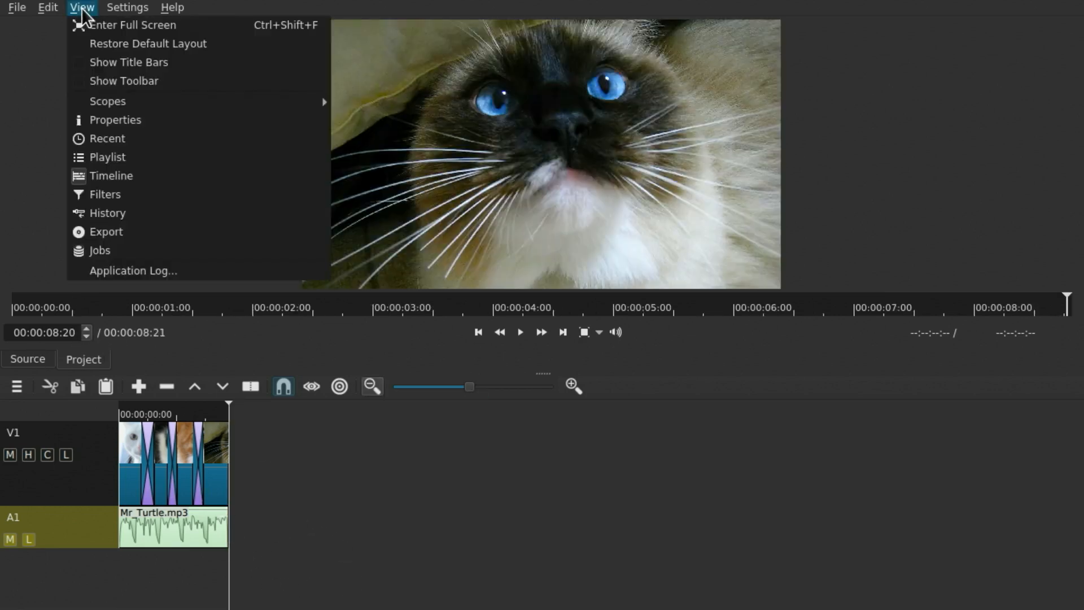
click(115, 120)
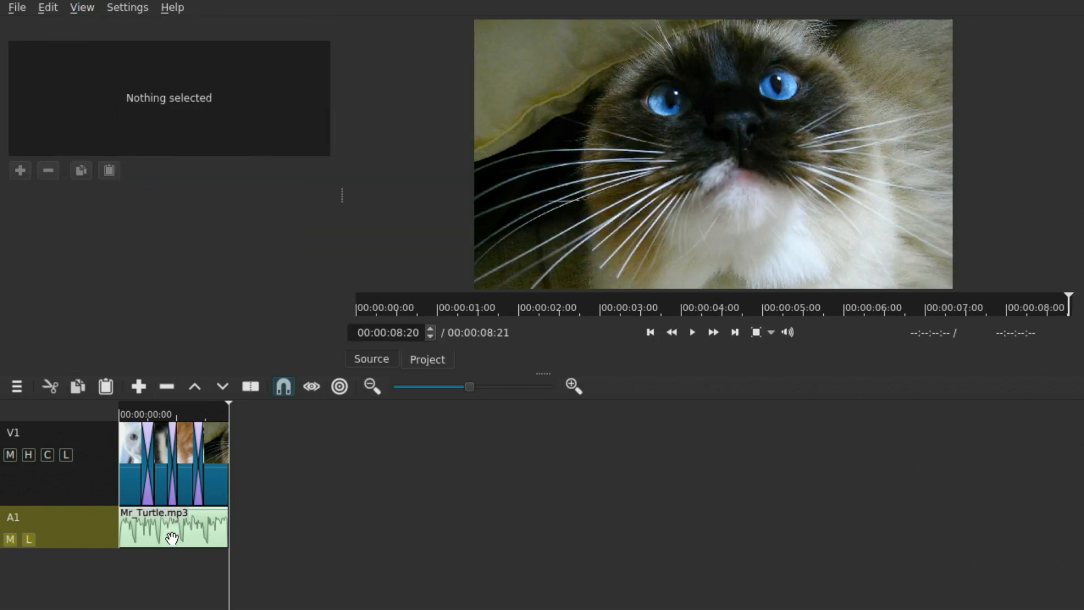
click(172, 527)
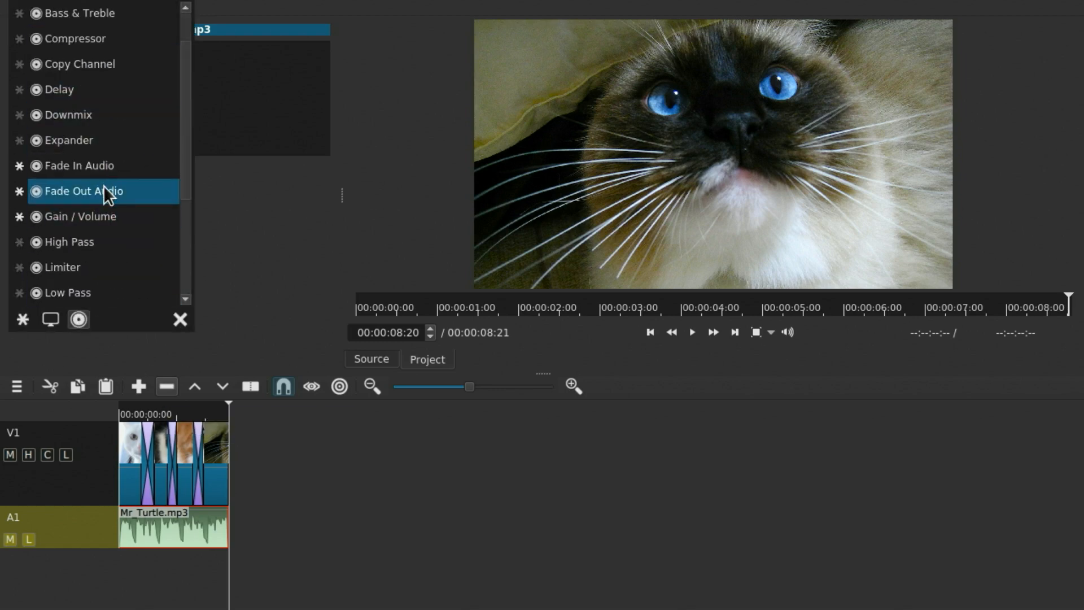
double_click(83, 191)
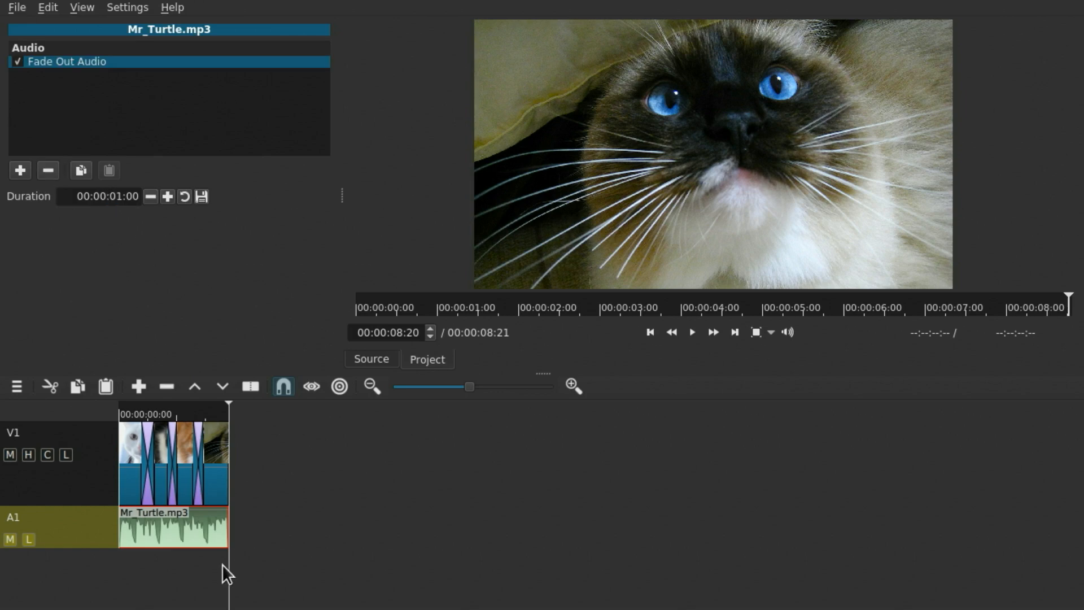
mouse_move(166, 386)
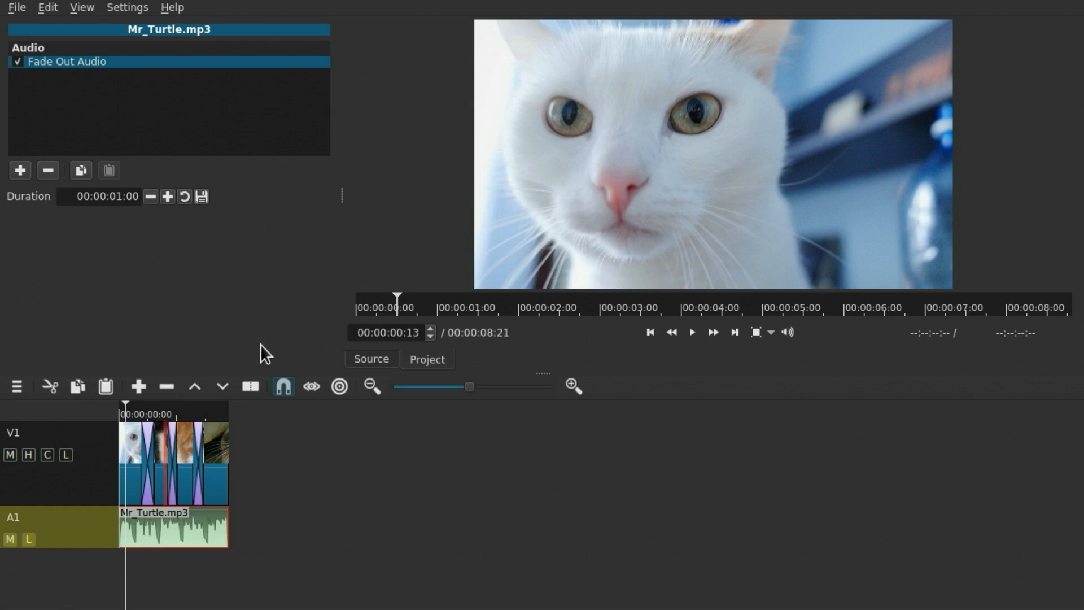
Show the Export panel with mp4 settings at 1920x1080, 25 fps
click(81, 8)
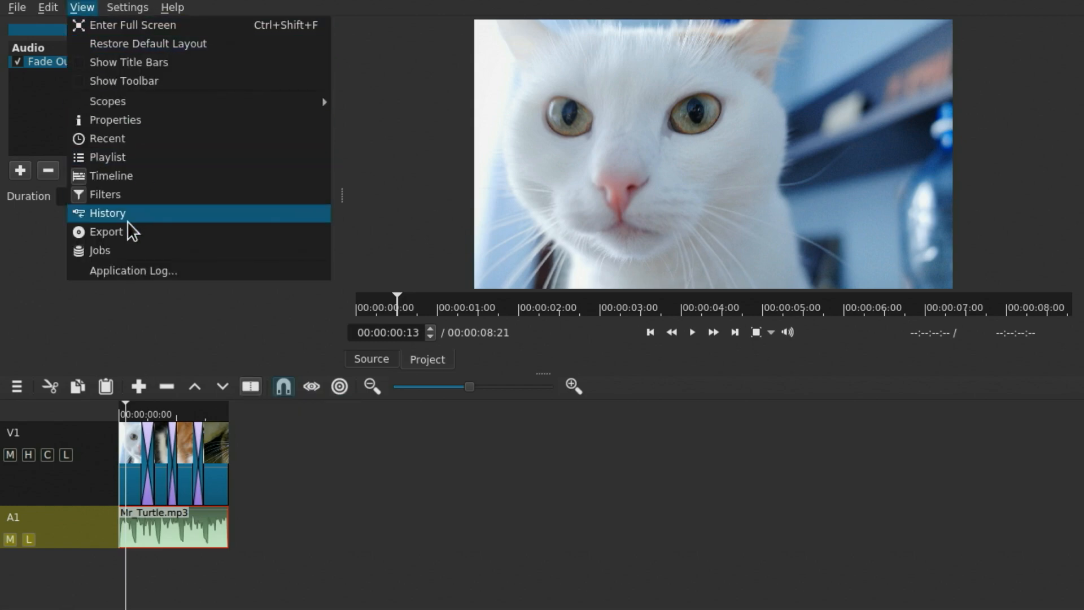
click(107, 232)
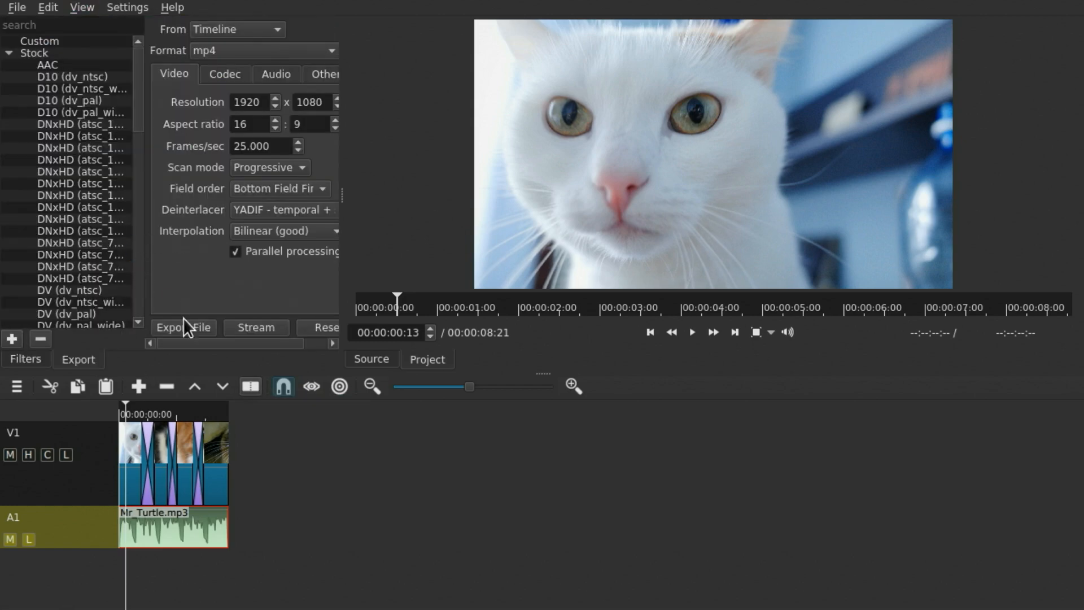
mouse_move(189, 345)
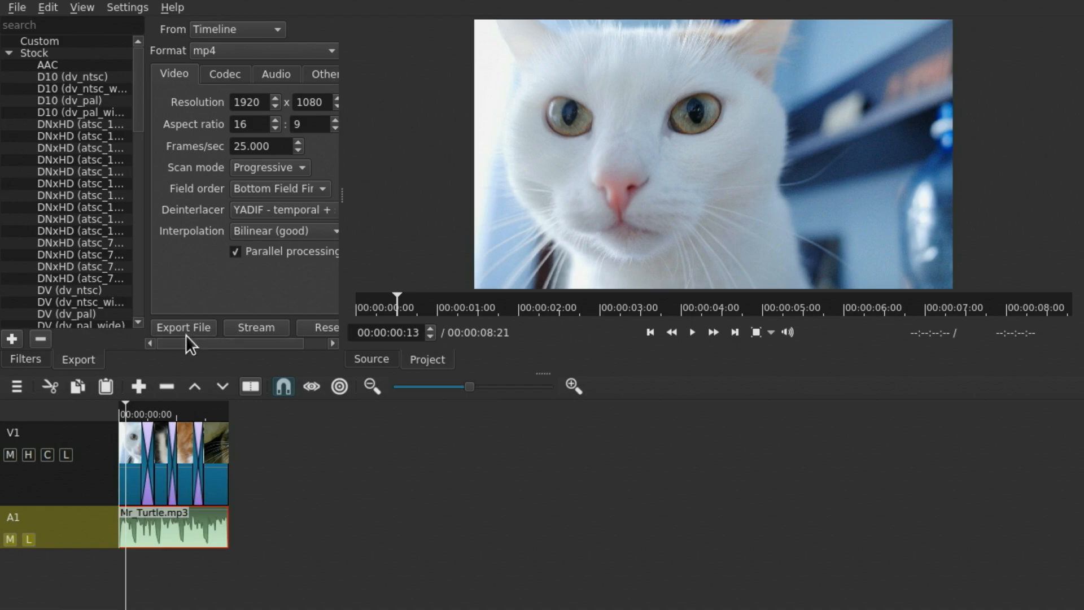